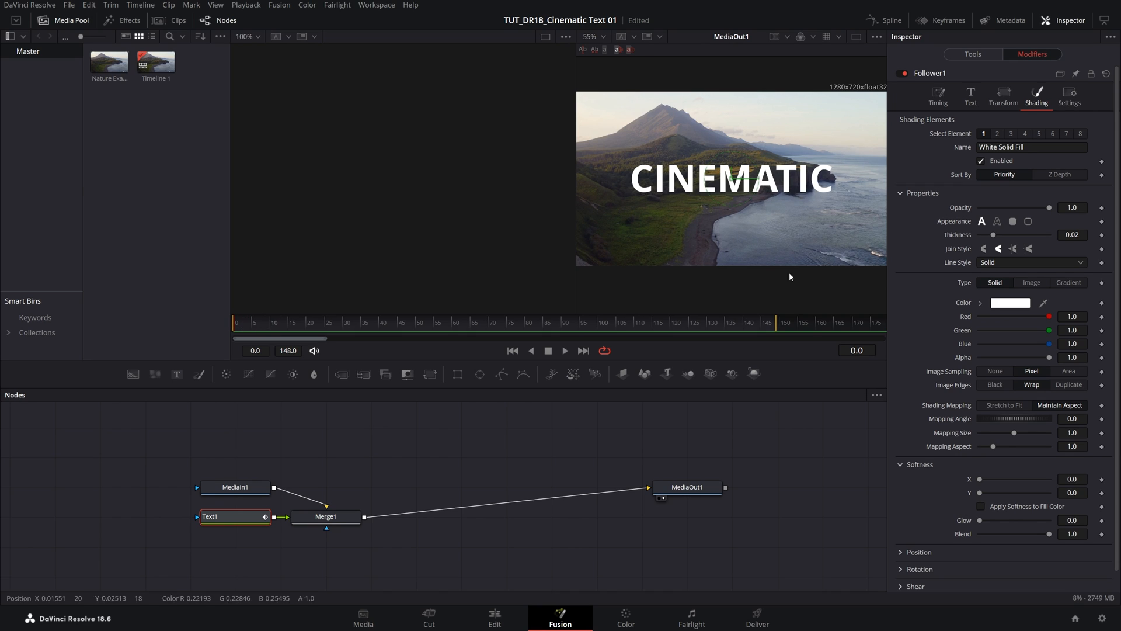
Play the composition and switch to Follower1's Timing controls for random-order, 5-frame-delay reveal
click(564, 351)
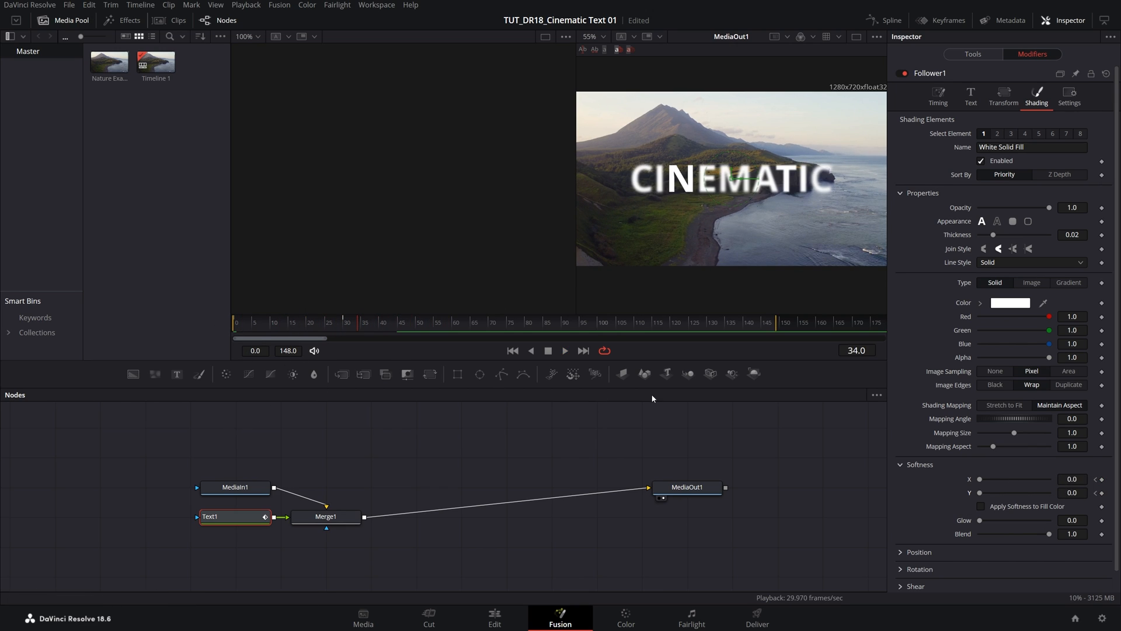
click(937, 95)
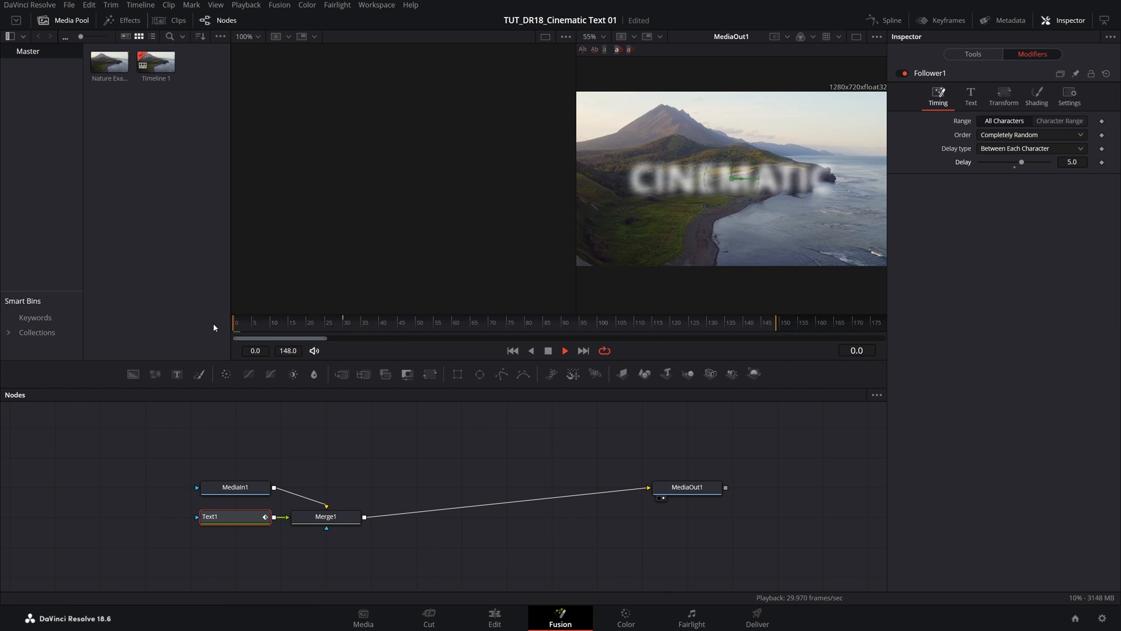